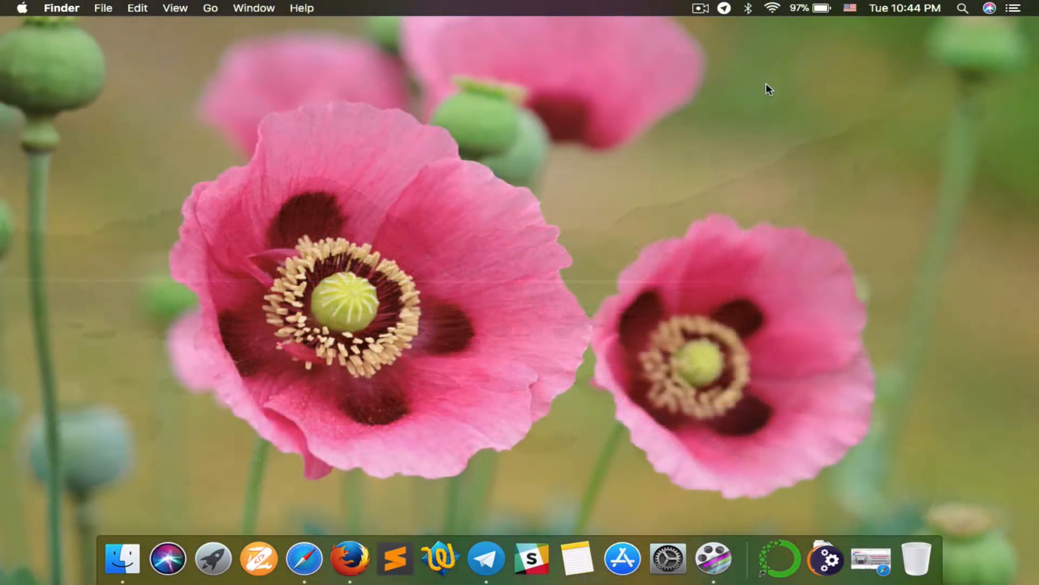
# Step: Load the router's authorization page at 192.168.10.1 in Firefox
pyautogui.click(773, 8)
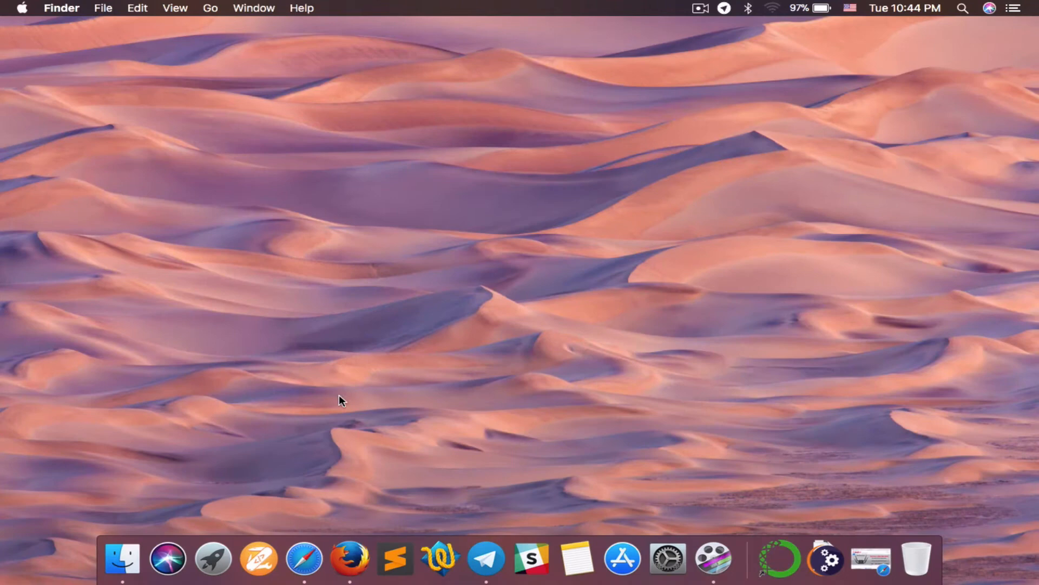
pyautogui.click(349, 559)
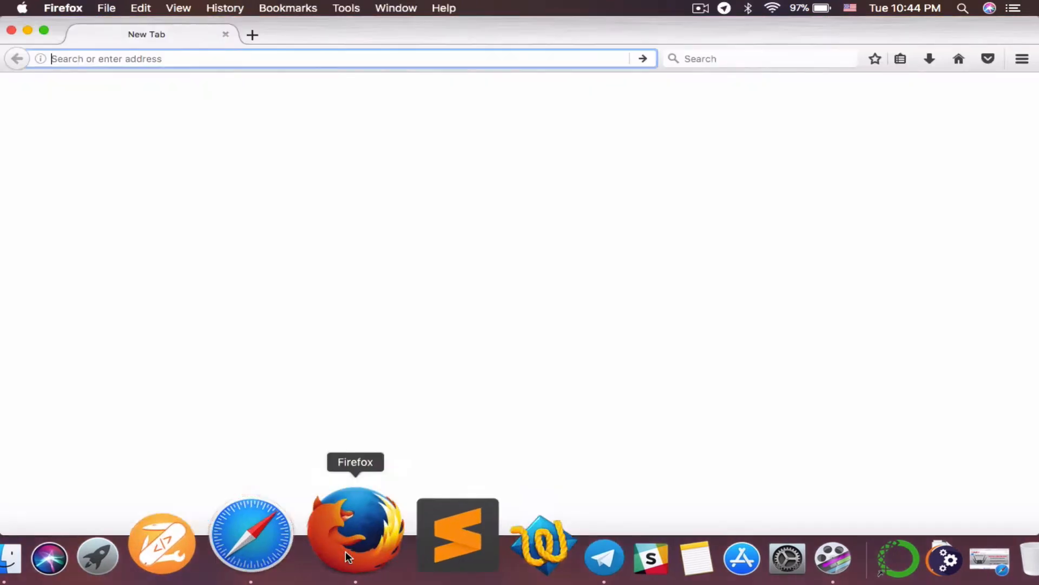
pyautogui.write('19')
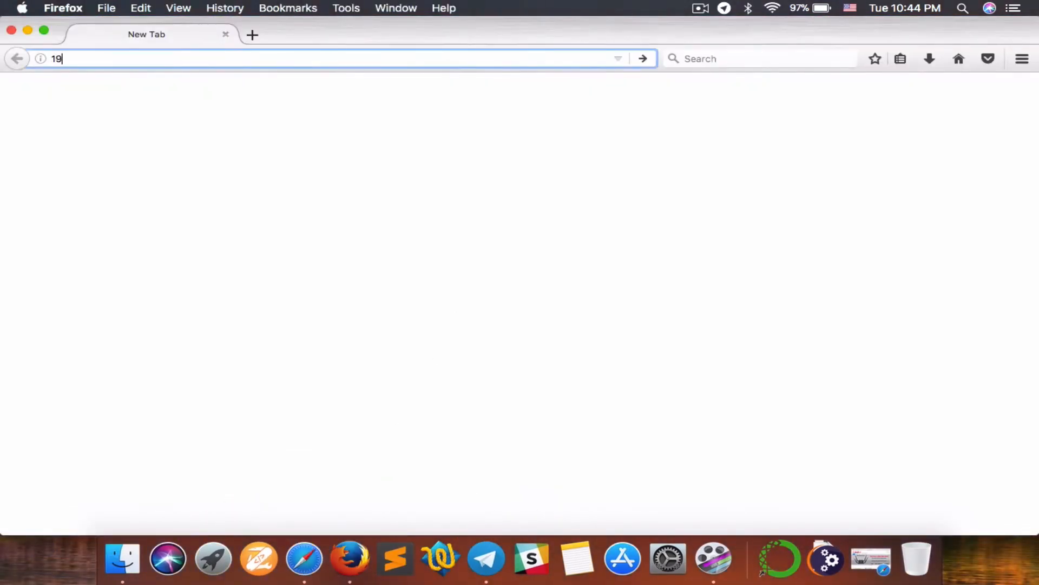
pyautogui.write('2.168')
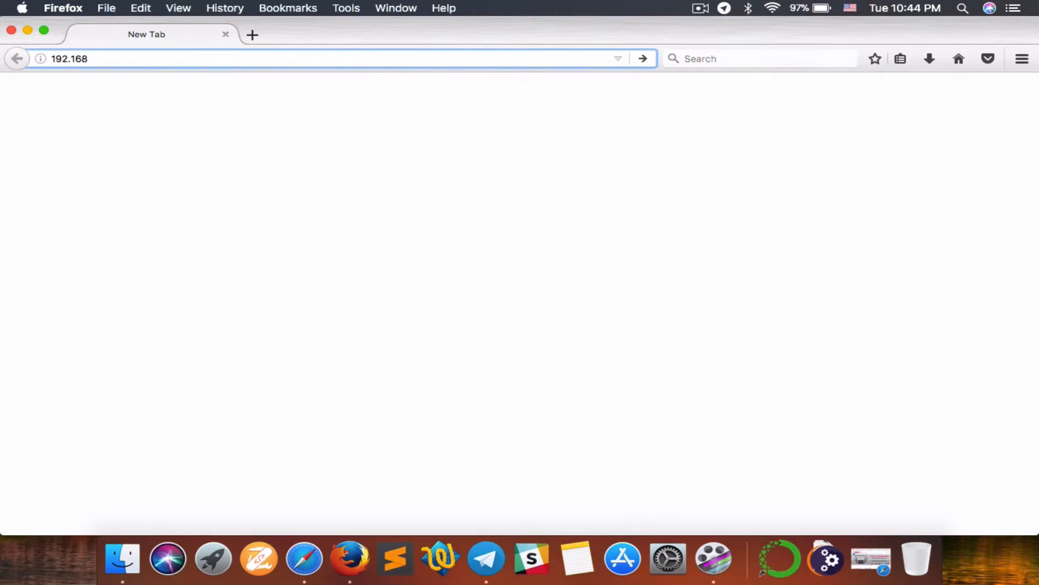
pyautogui.write('.10.1')
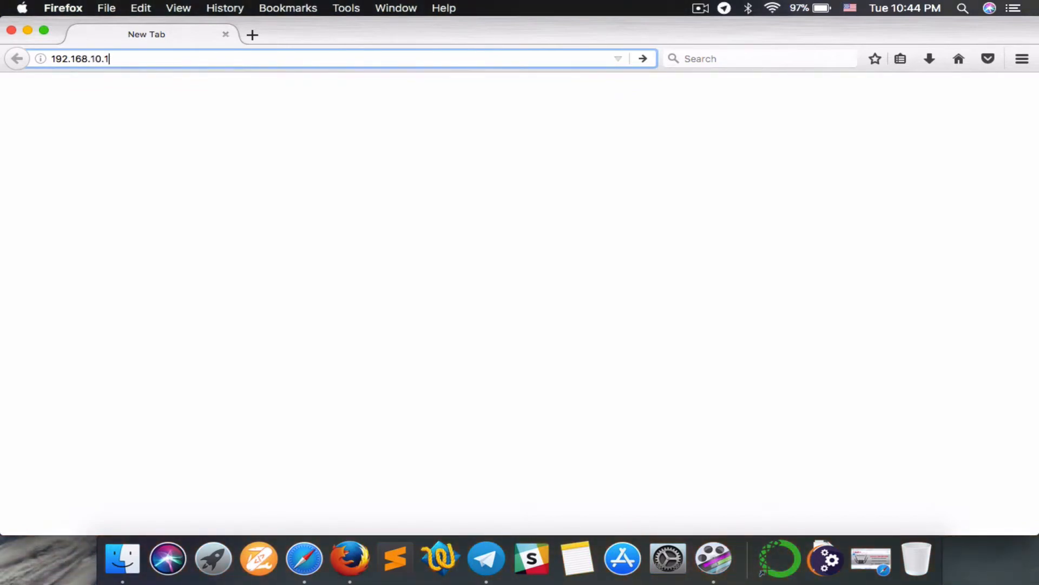
pyautogui.press('Return')
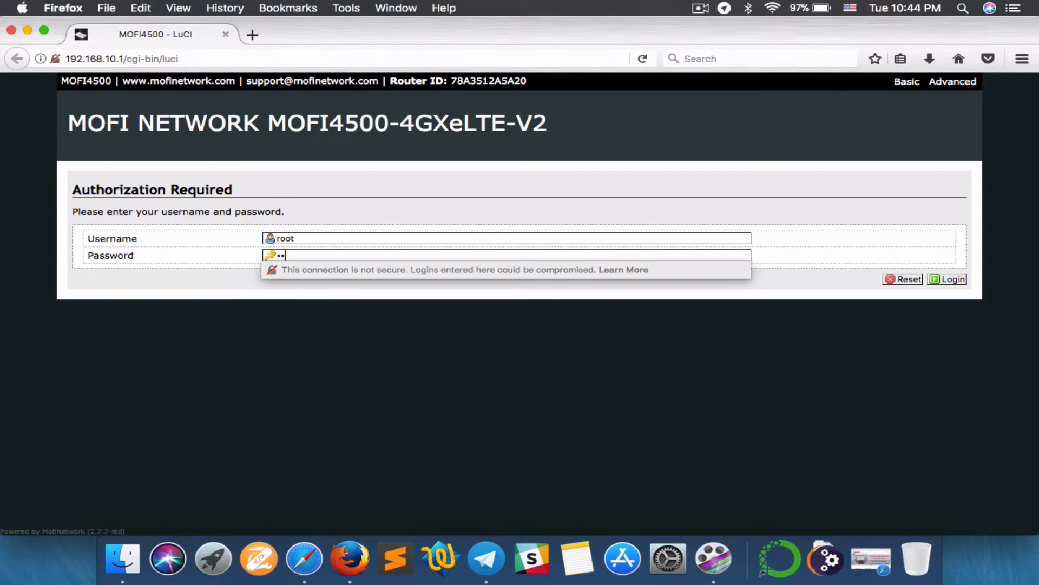
# Step: Log in as root and go to Mofi Internal Modem under Network
pyautogui.click(952, 279)
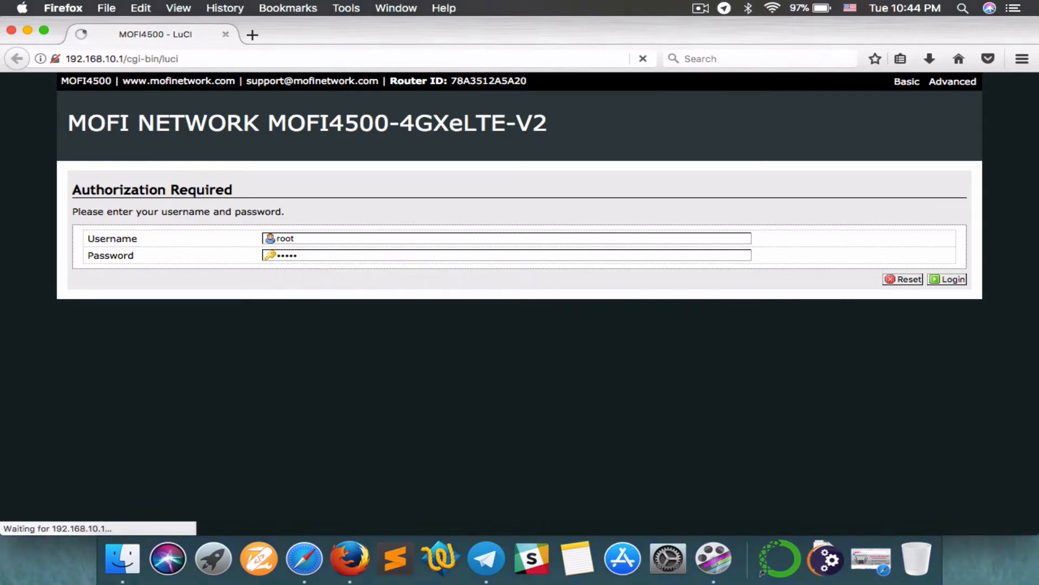
pyautogui.click(947, 279)
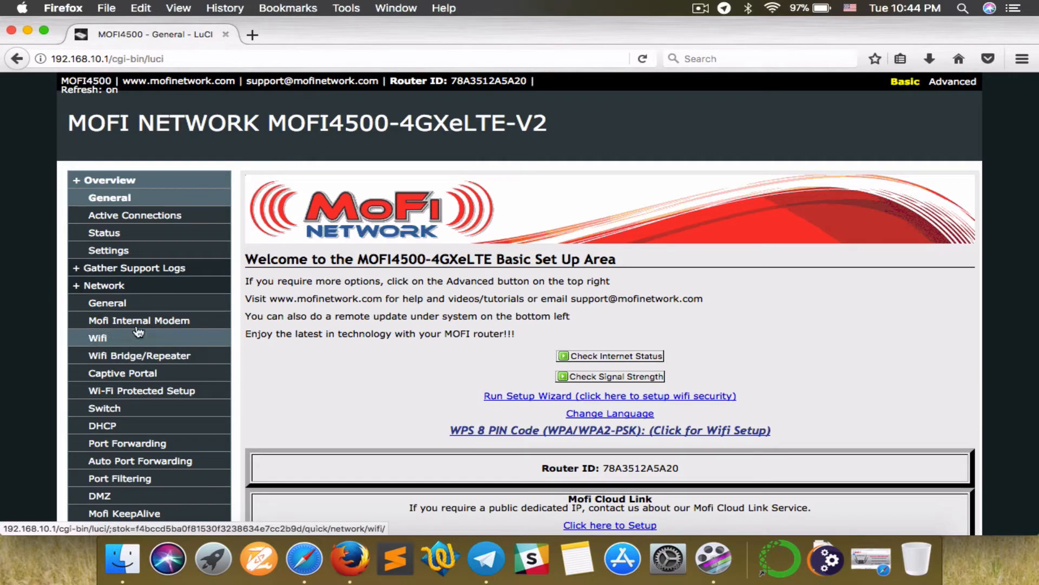
pyautogui.click(139, 320)
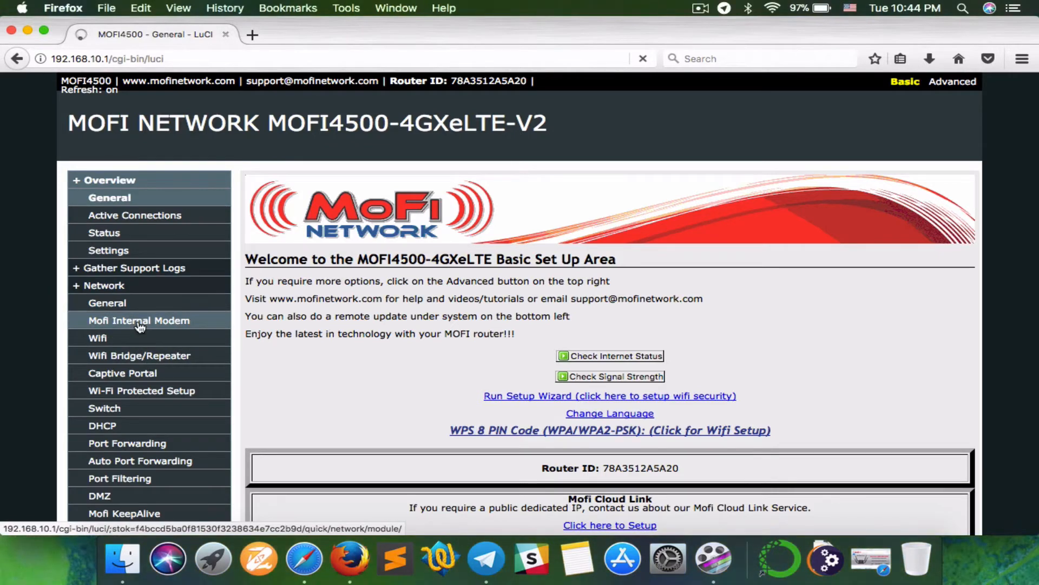
# Step: Scroll the Internal Modem page down to the Sierra Module reset button
pyautogui.click(139, 320)
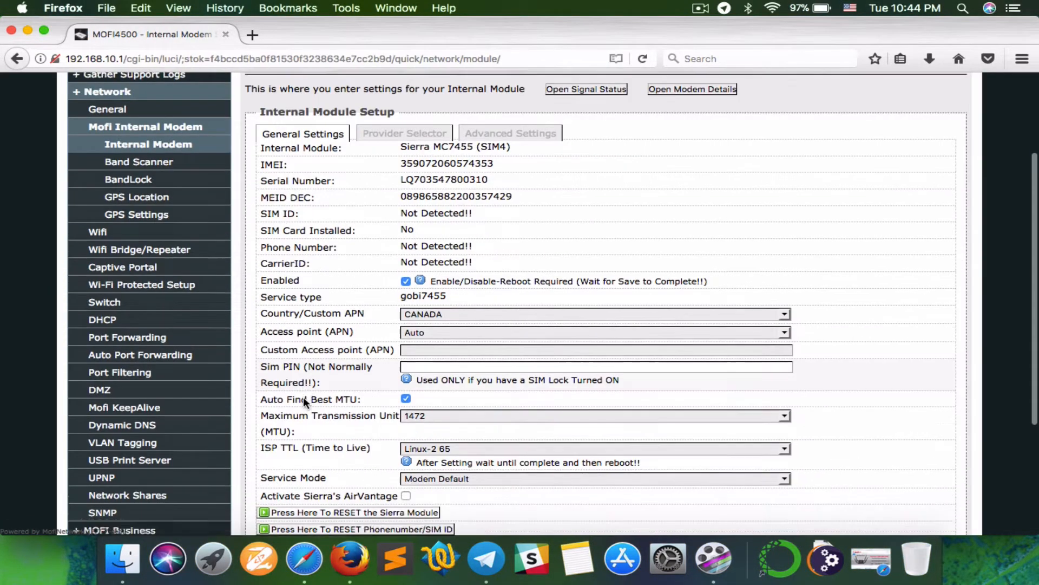
pyautogui.scroll(-3)
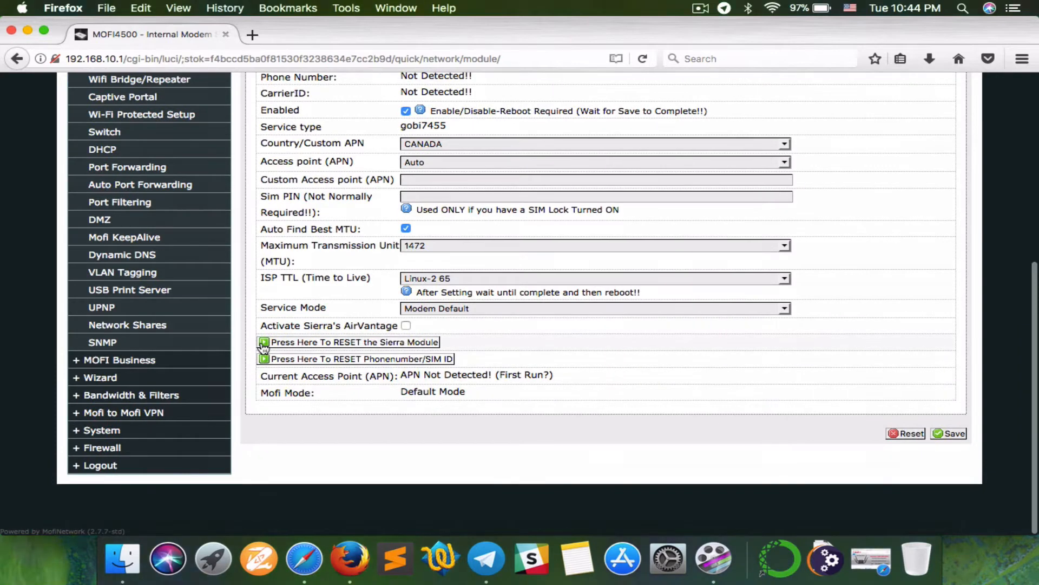
pyautogui.moveTo(499, 458)
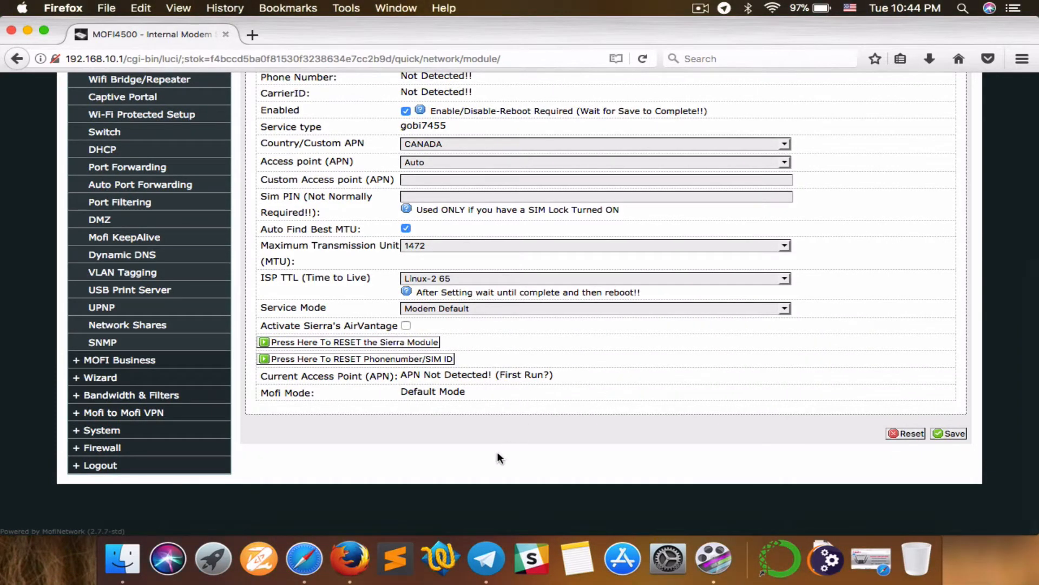
pyautogui.moveTo(635, 440)
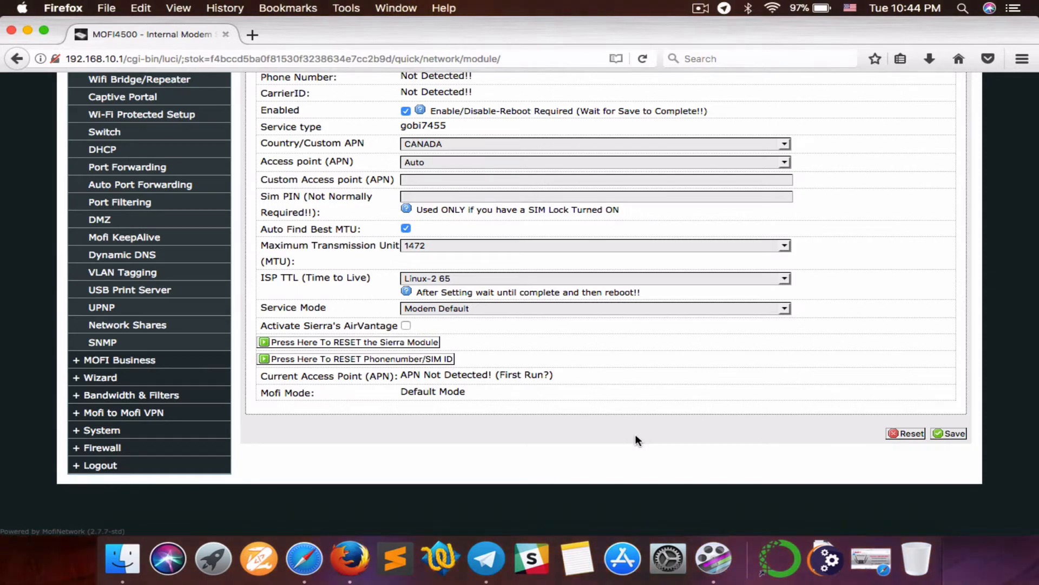
pyautogui.moveTo(506, 364)
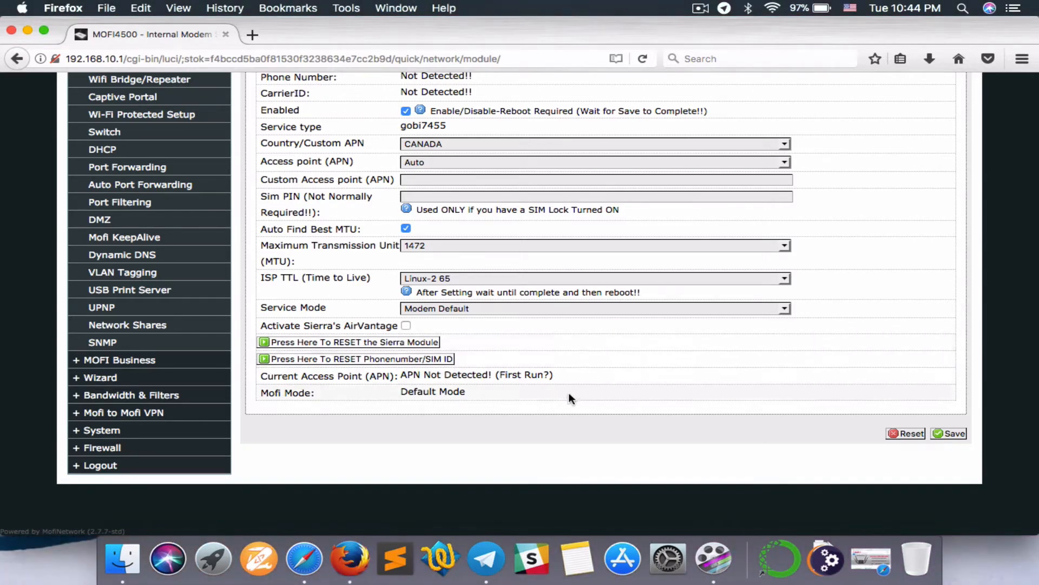
pyautogui.moveTo(600, 354)
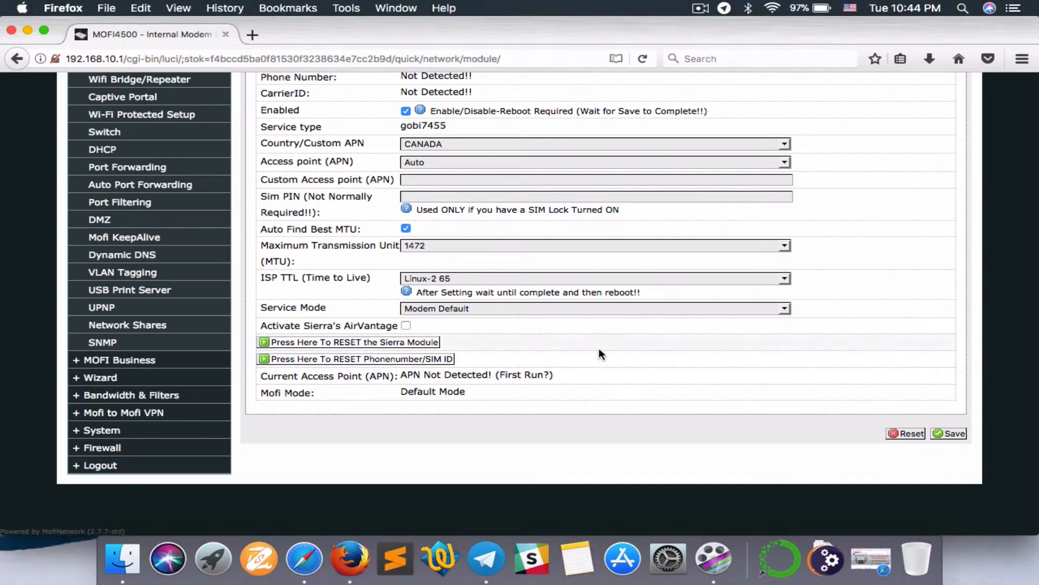
pyautogui.moveTo(541, 343)
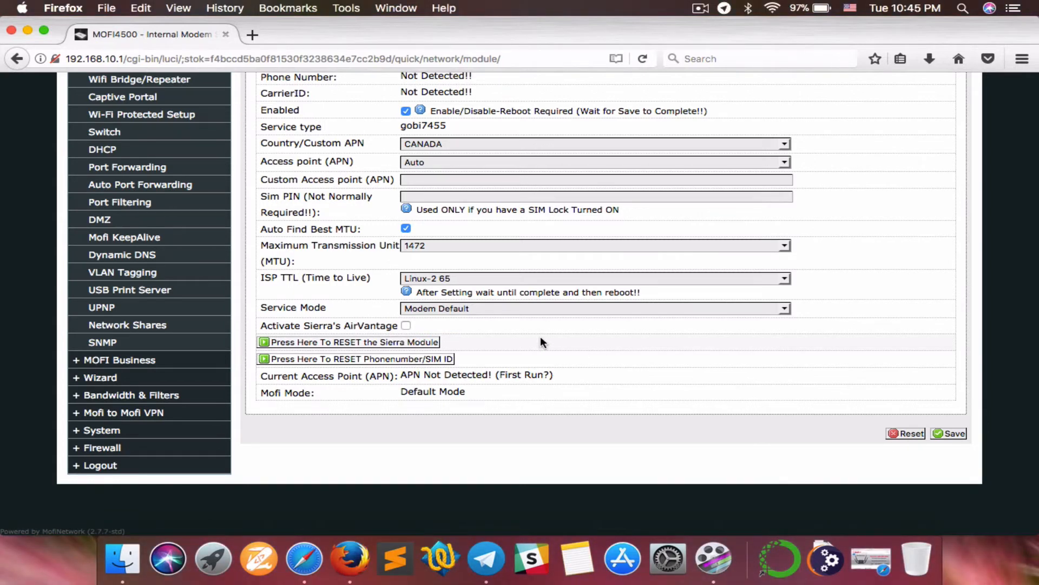
pyautogui.moveTo(290, 349)
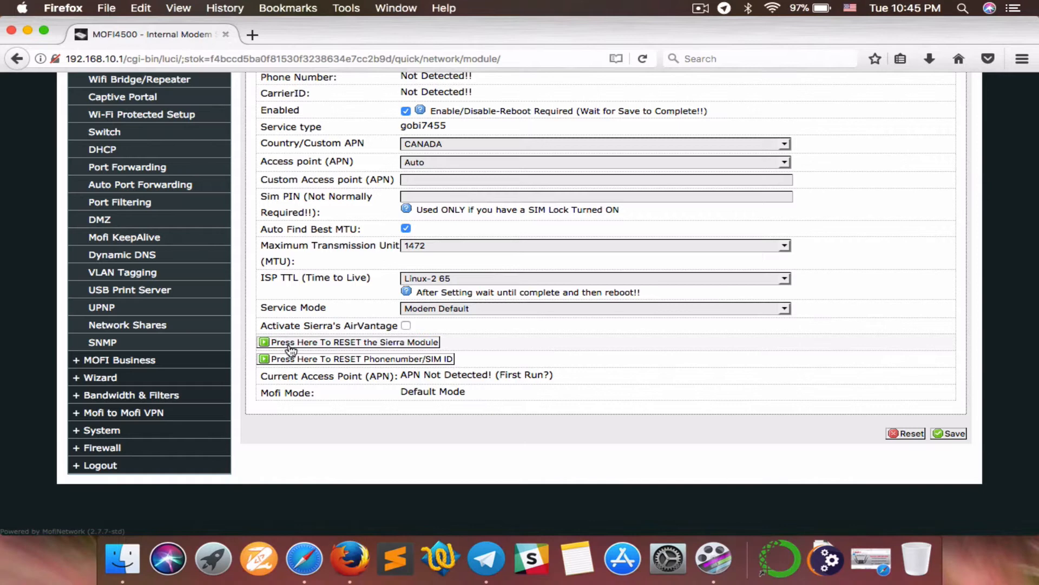
pyautogui.moveTo(399, 350)
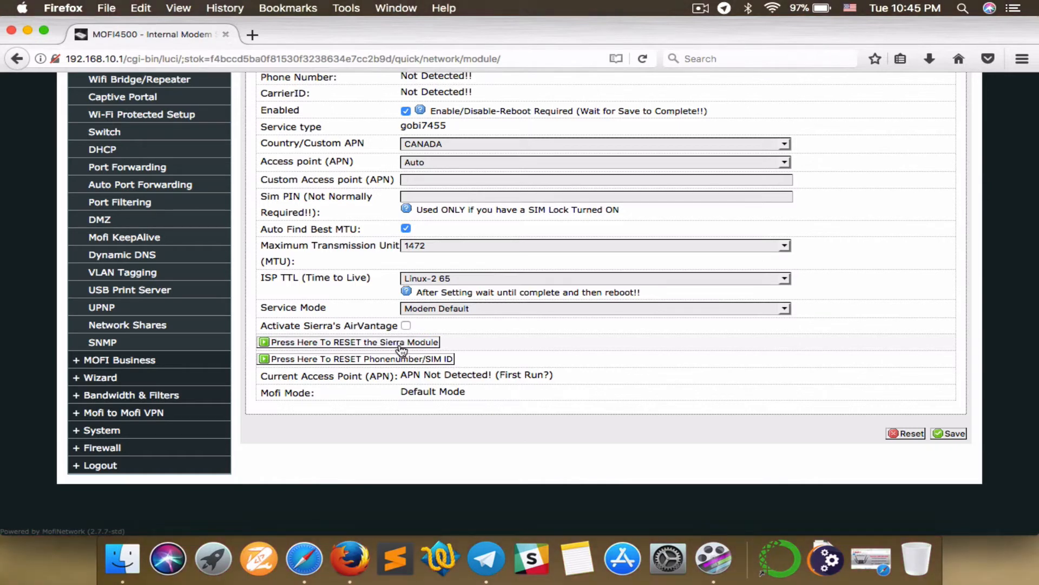
# Step: Reset the Sierra modem module from the Internal Modem page
pyautogui.click(348, 342)
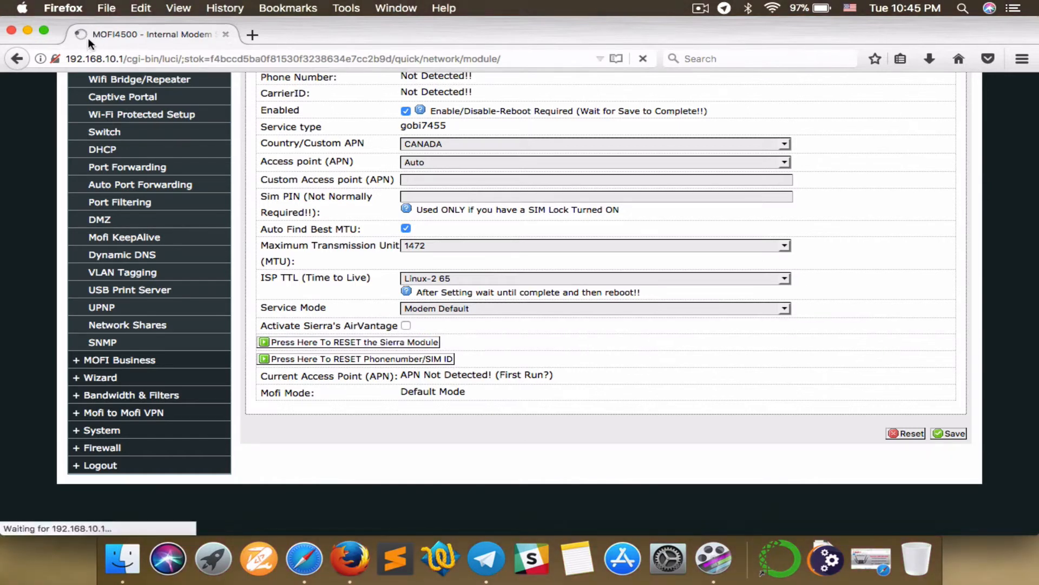
pyautogui.moveTo(568, 413)
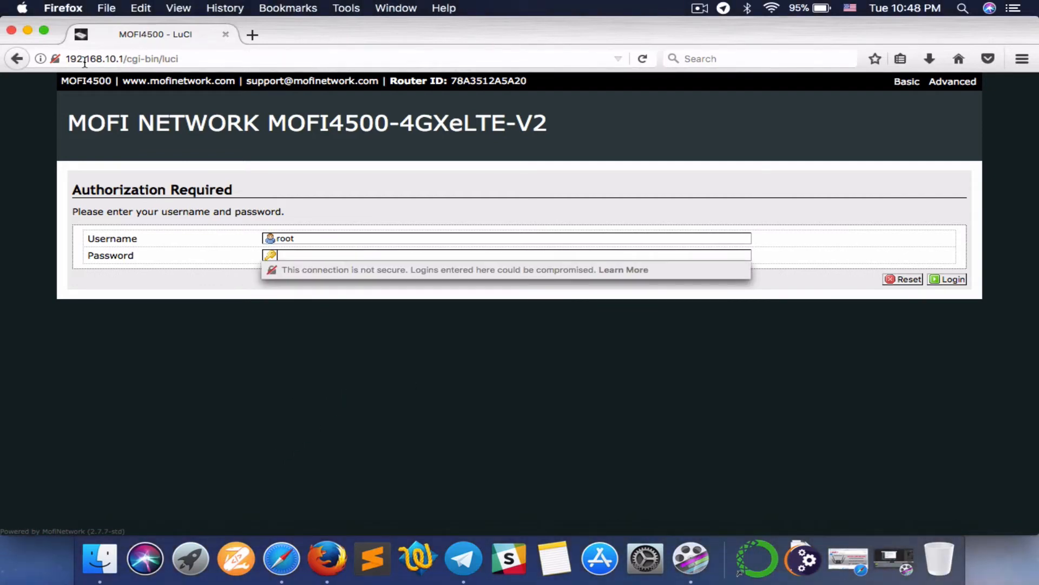
pyautogui.moveTo(324, 223)
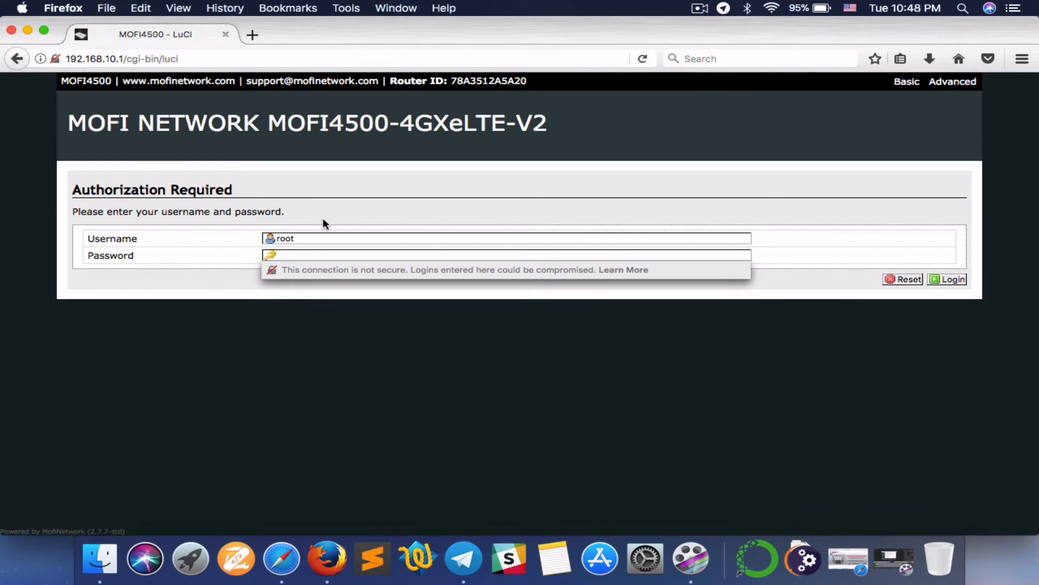
# Step: Log back in as root and expand System in the sidebar
pyautogui.click(952, 278)
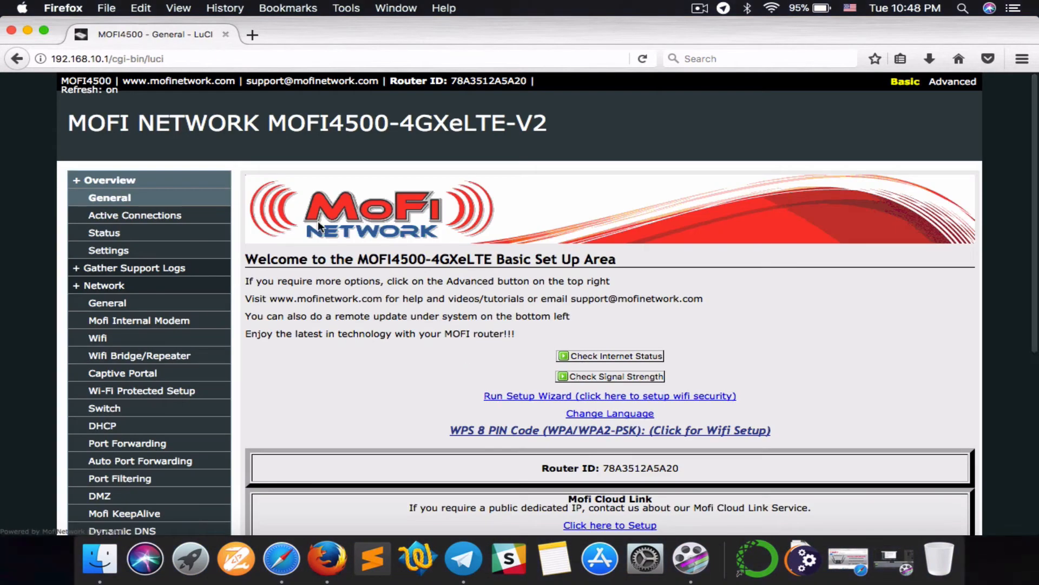
pyautogui.scroll(-3)
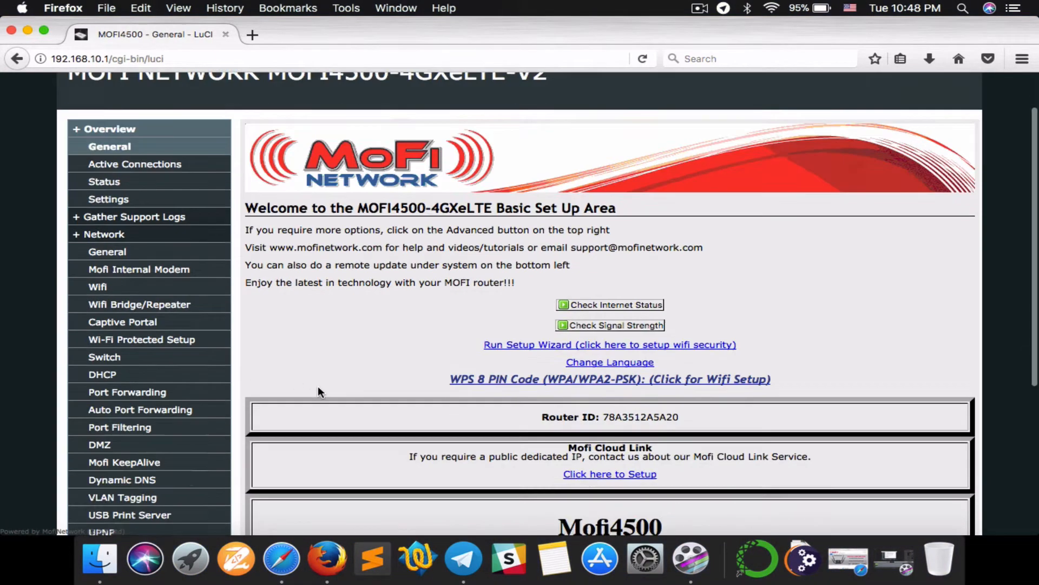
pyautogui.scroll(-3)
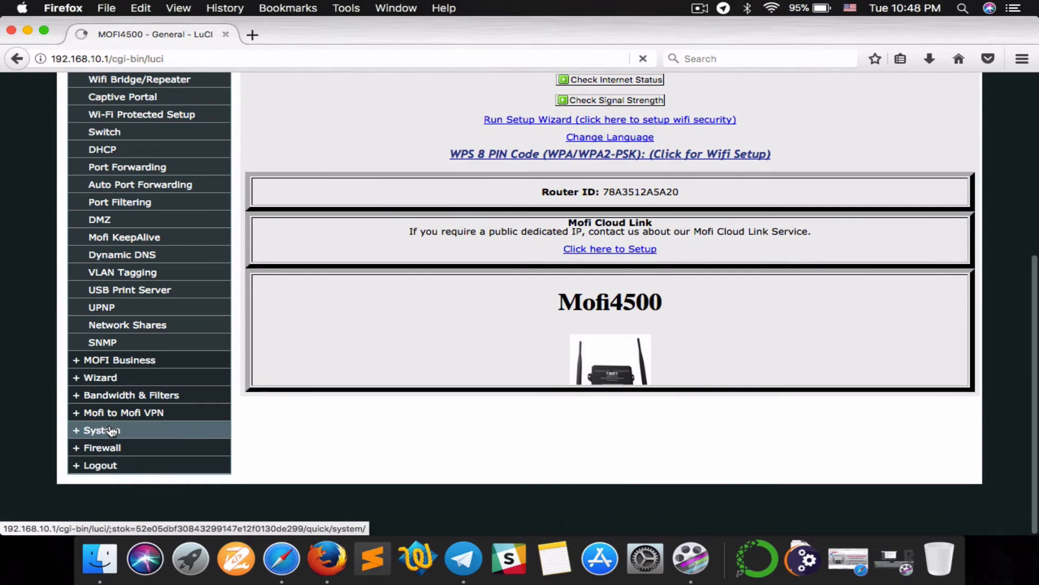
pyautogui.click(100, 430)
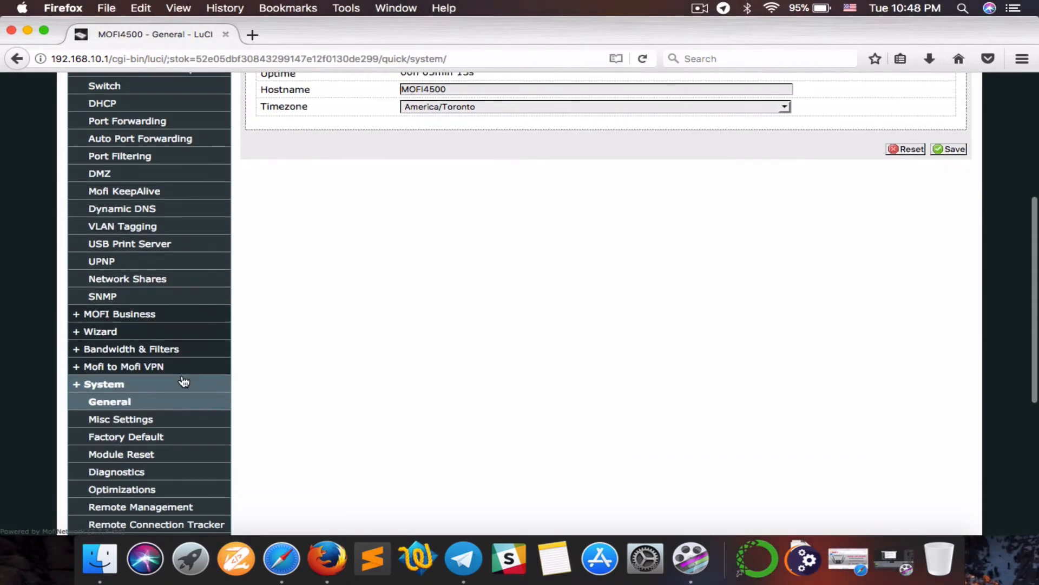
# Step: Choose Perform reset on the System > Factory Default page
pyautogui.click(127, 436)
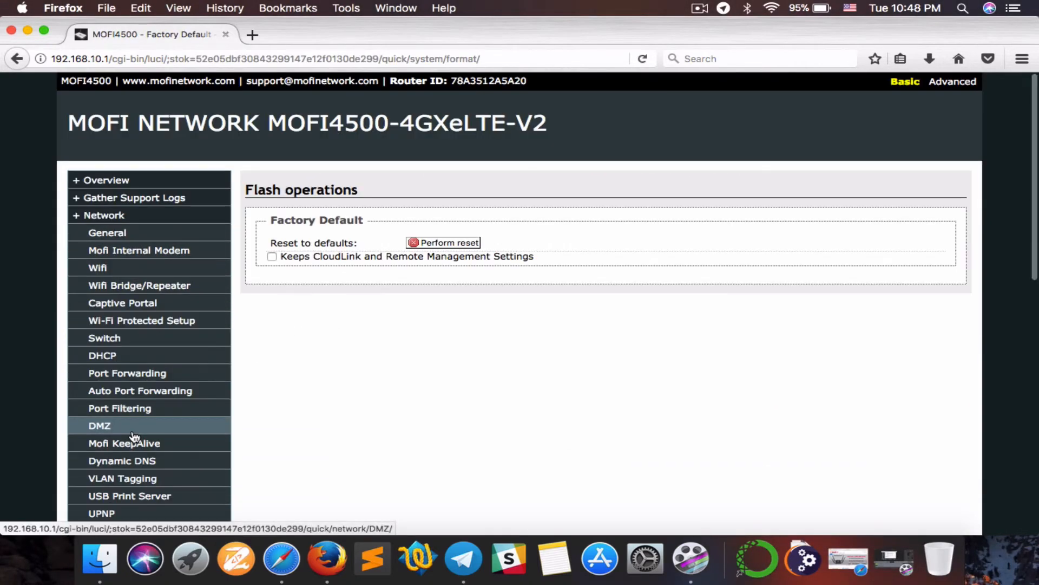
pyautogui.moveTo(411, 259)
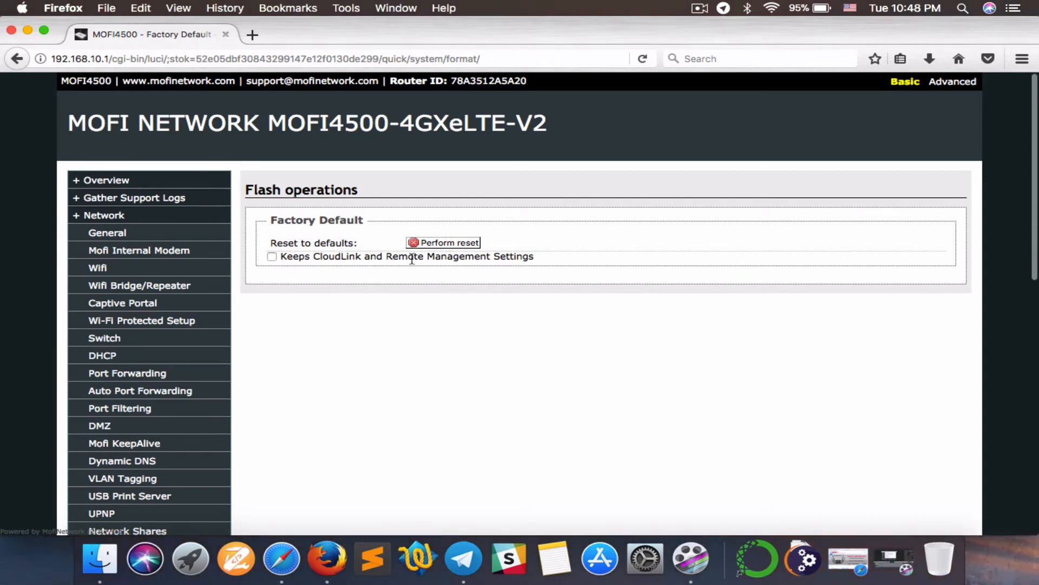
pyautogui.moveTo(466, 284)
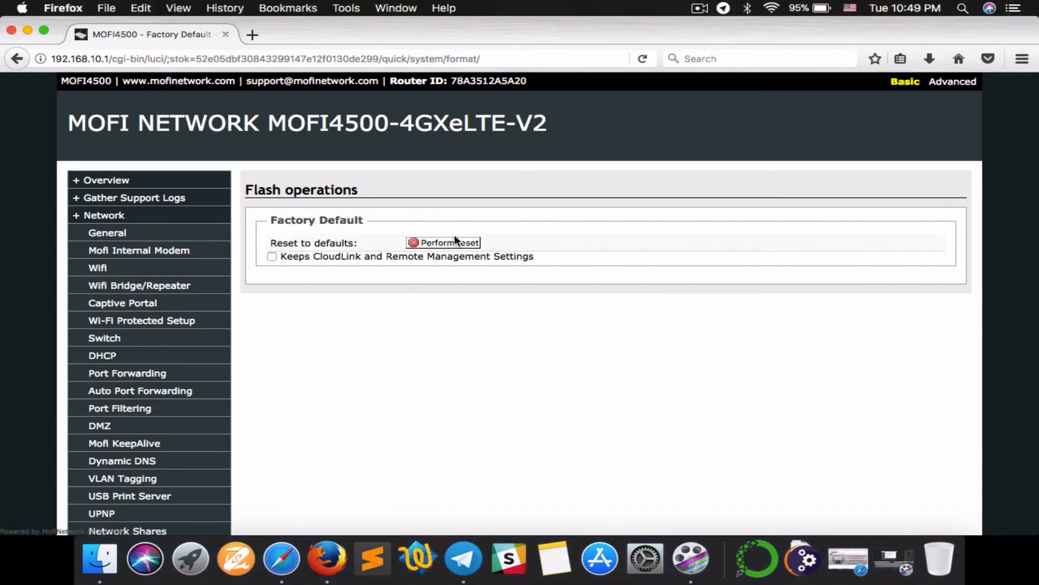
pyautogui.moveTo(440, 252)
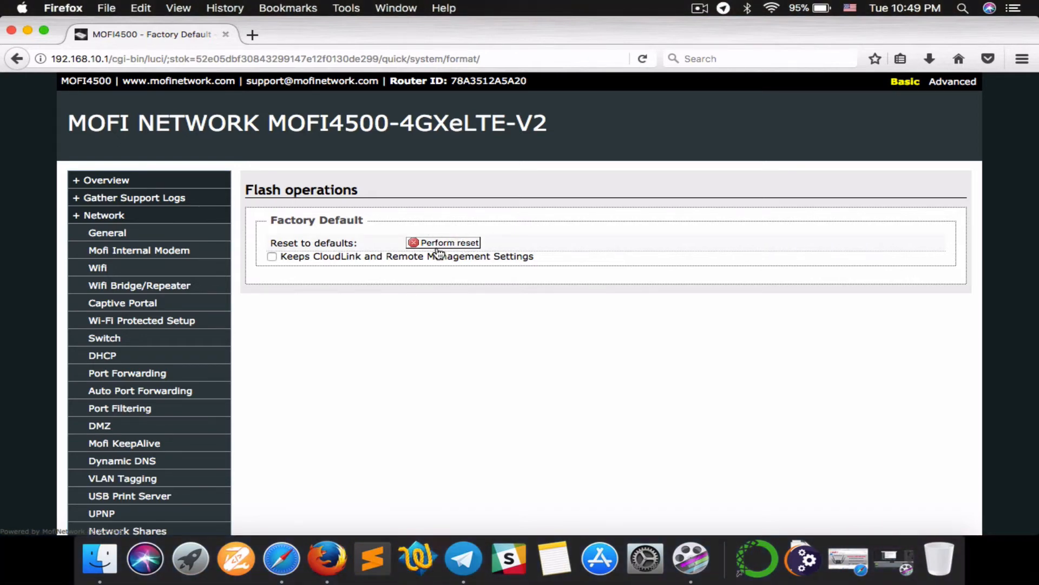
pyautogui.moveTo(461, 275)
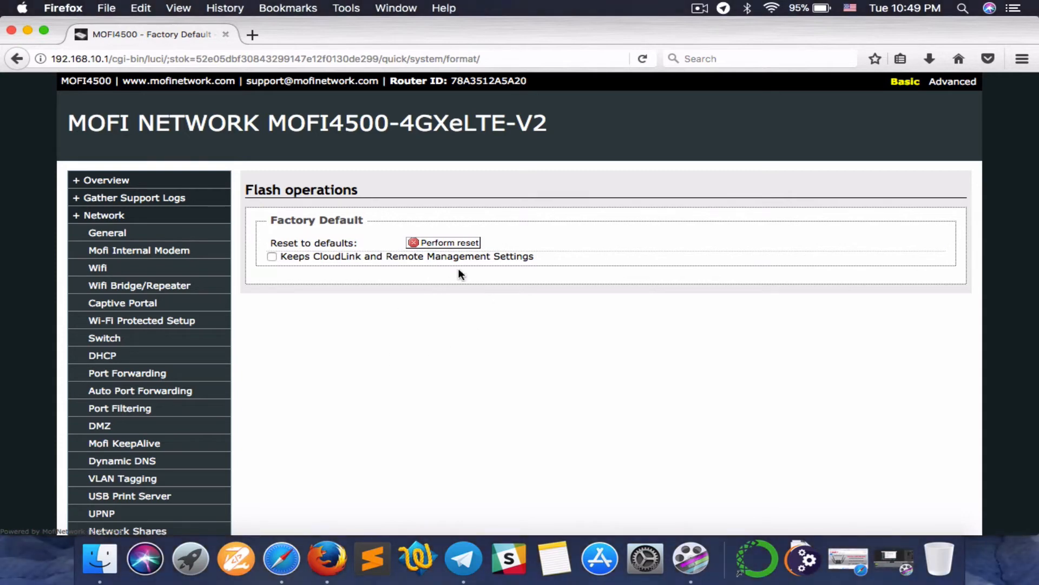
pyautogui.moveTo(434, 254)
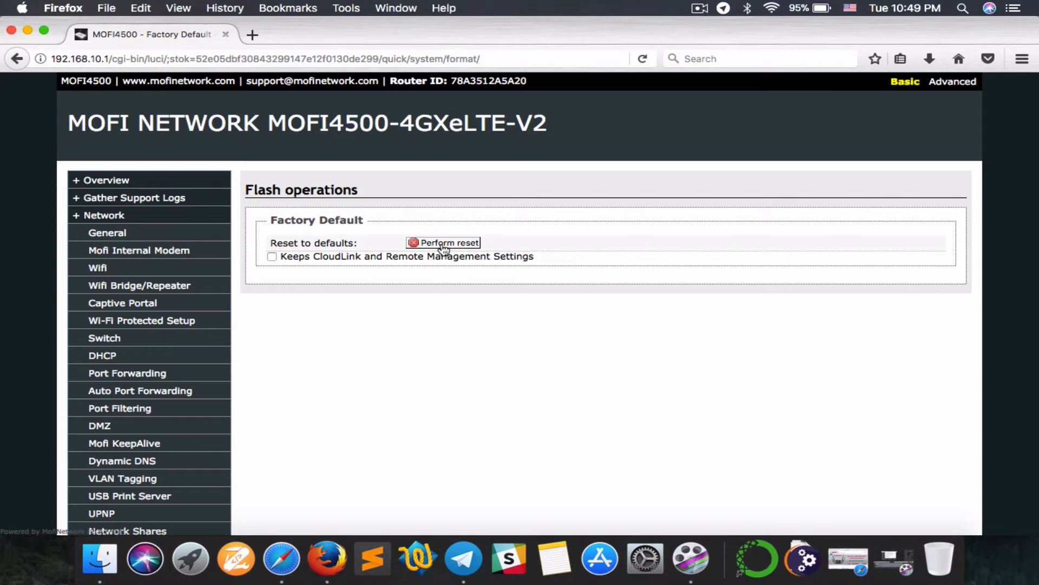
pyautogui.click(447, 242)
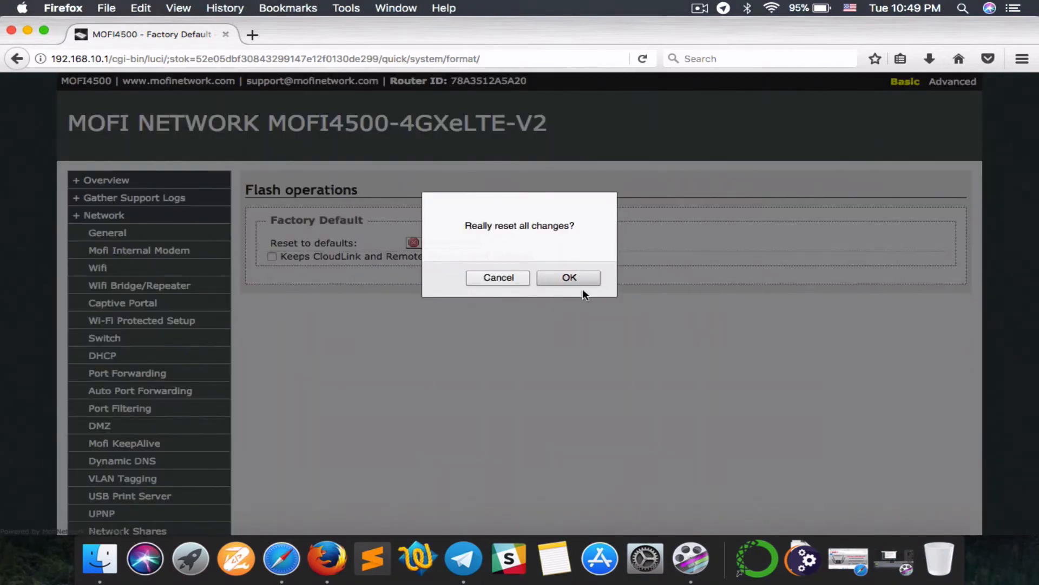
# Step: Confirm 'Really reset all changes?' with OK to start the reboot
pyautogui.click(568, 277)
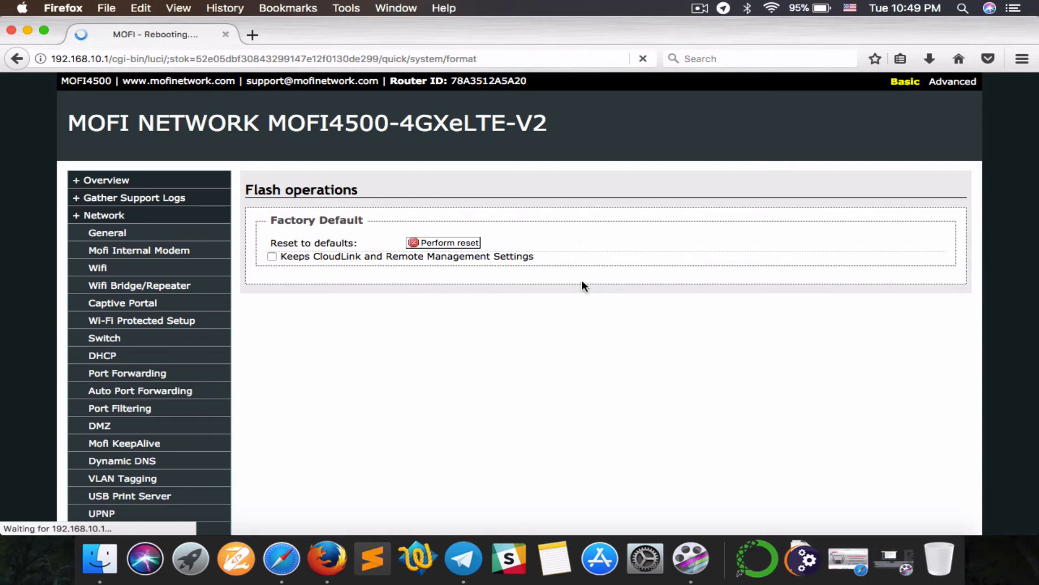
pyautogui.click(448, 242)
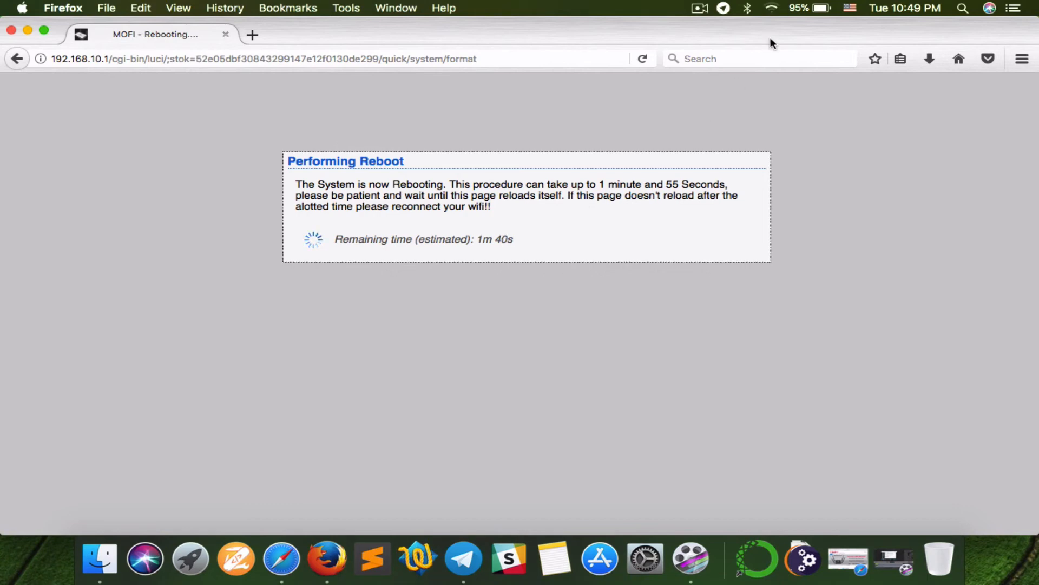
pyautogui.click(771, 8)
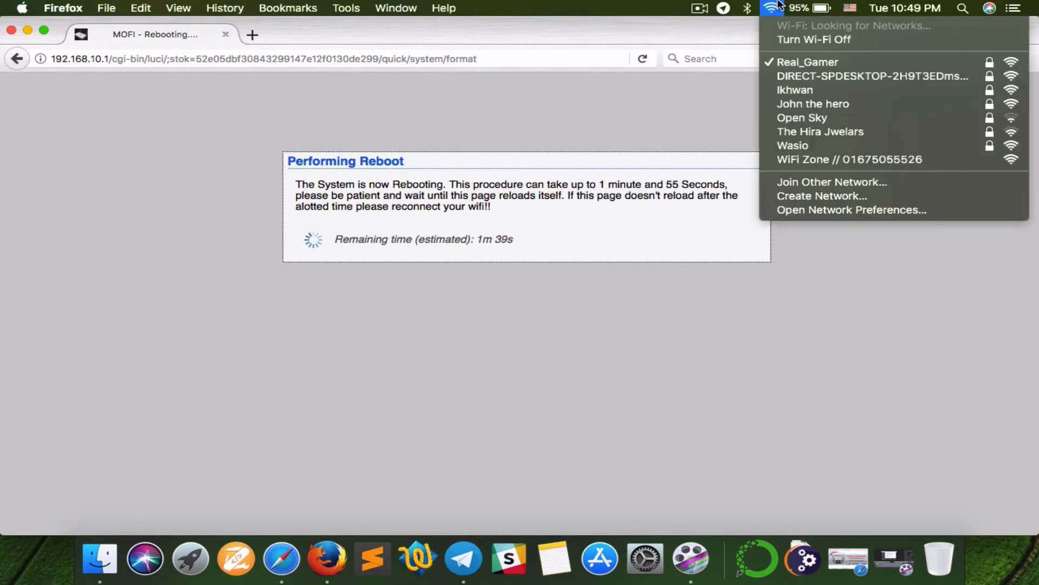
pyautogui.moveTo(813, 104)
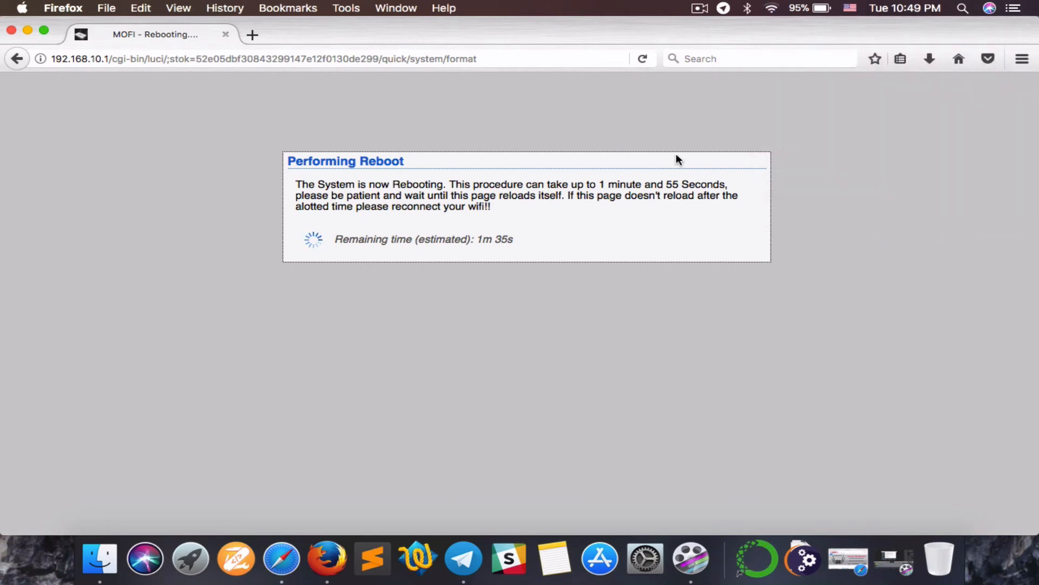
pyautogui.moveTo(647, 265)
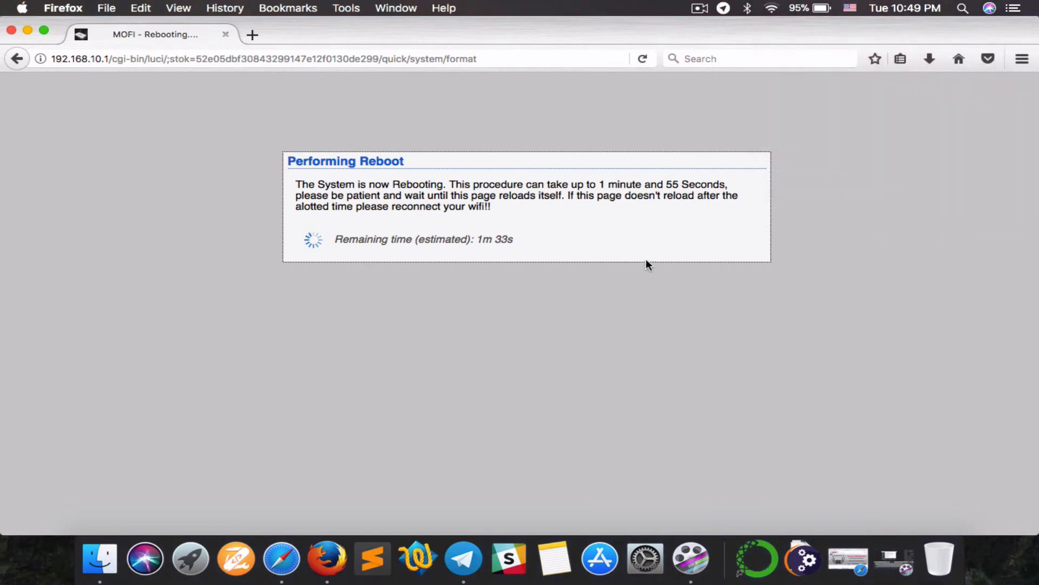